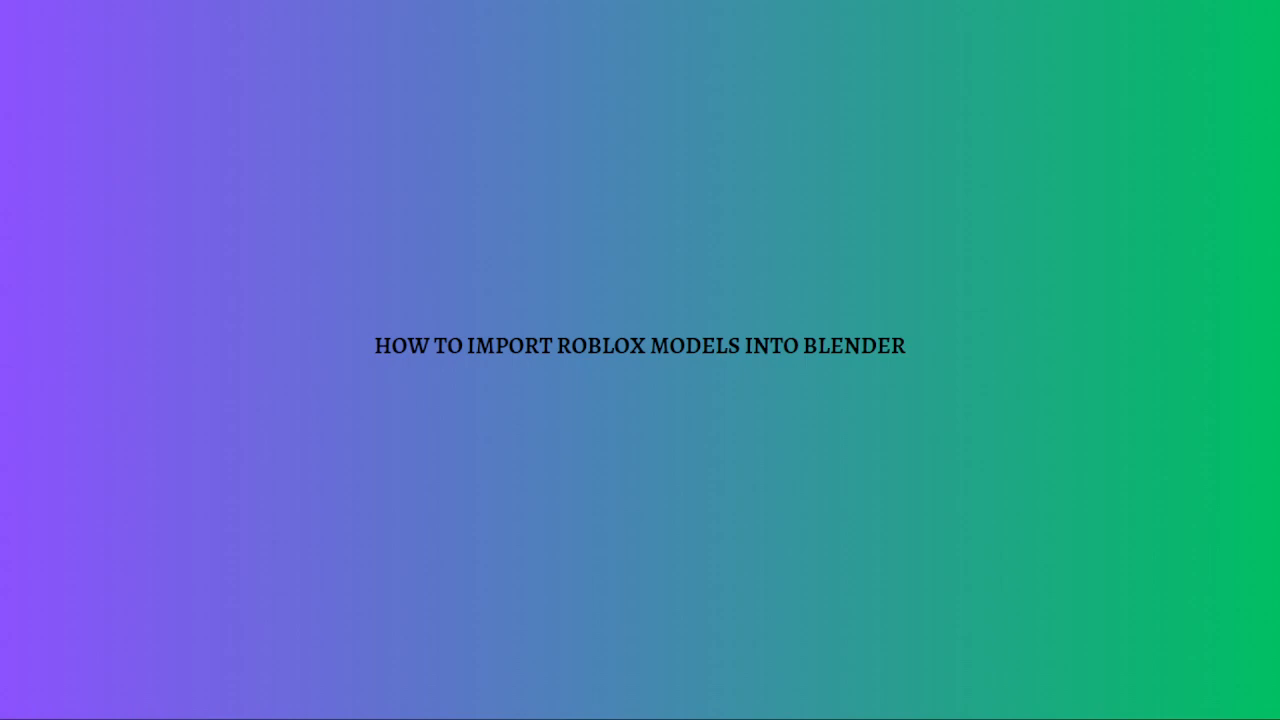
pyautogui.moveTo(820, 532)
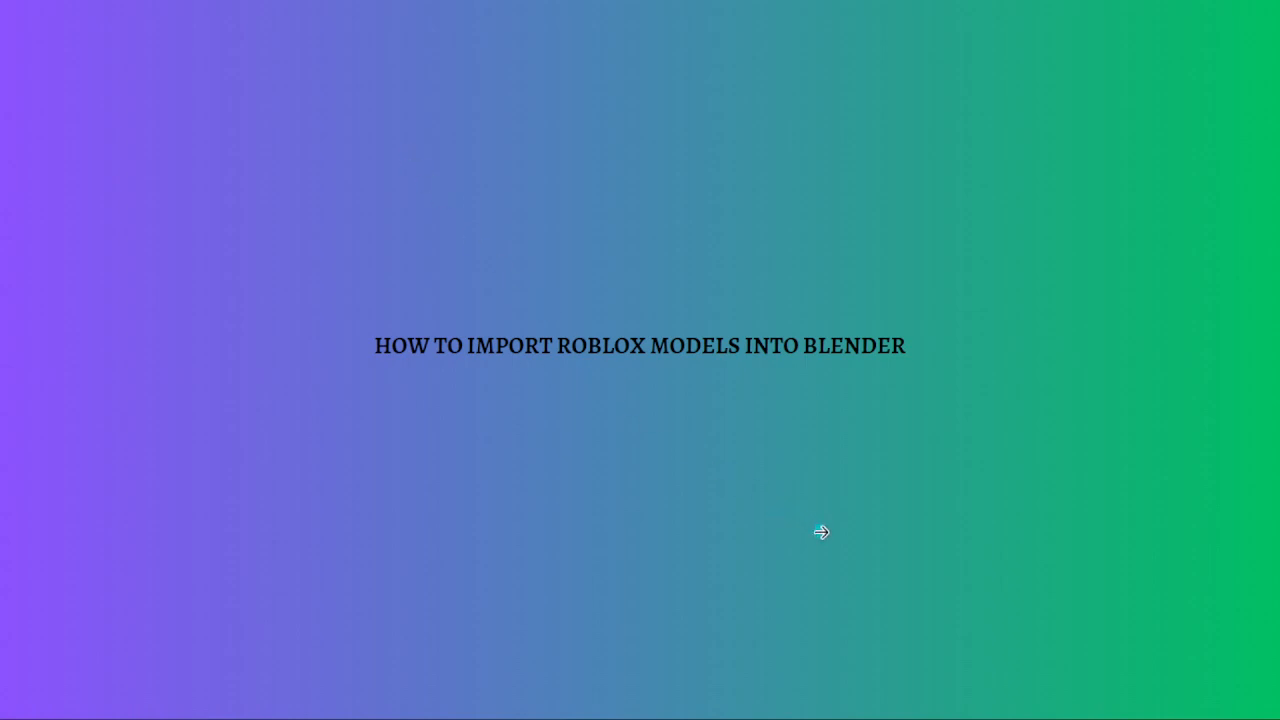
pyautogui.moveTo(808, 526)
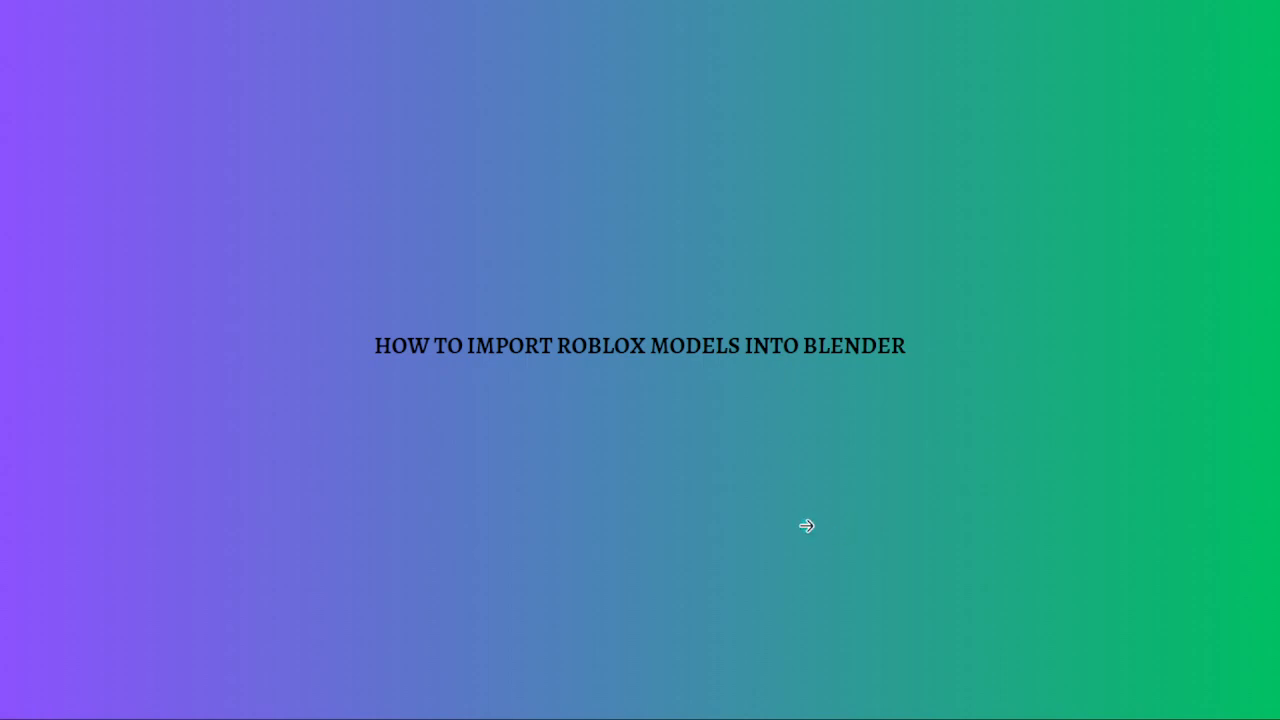
pyautogui.moveTo(800, 512)
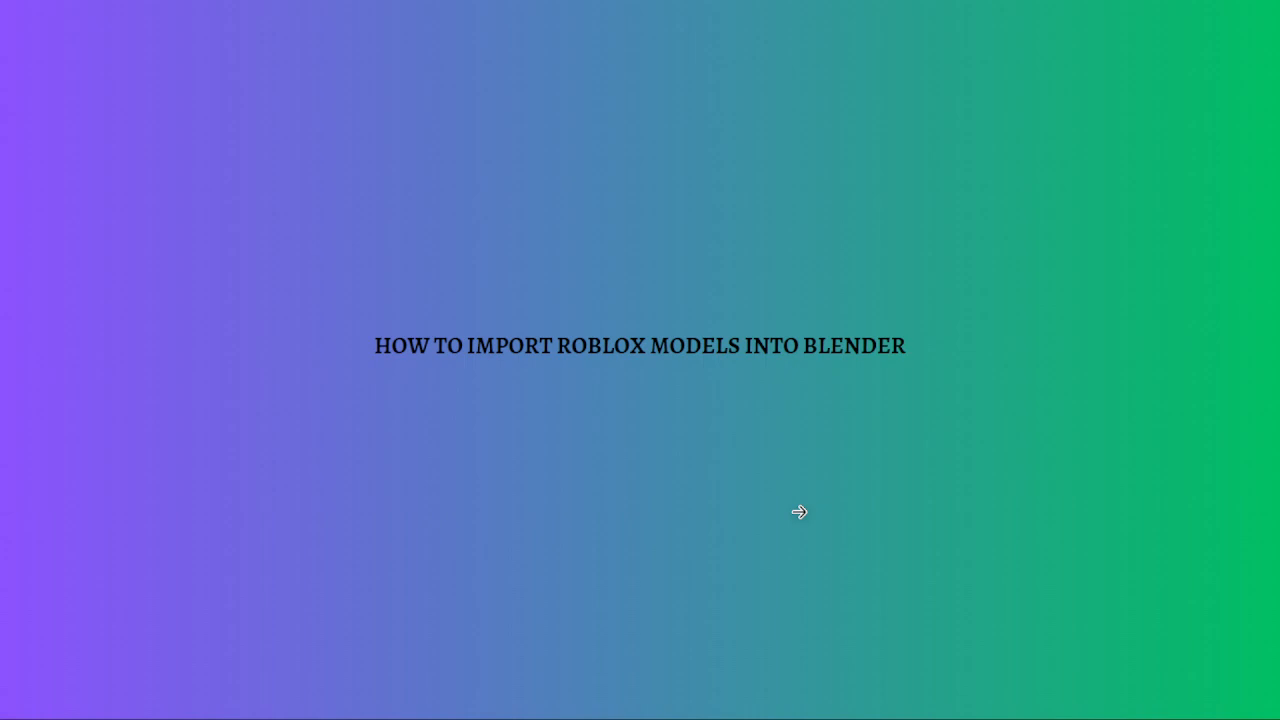
pyautogui.moveTo(988, 276)
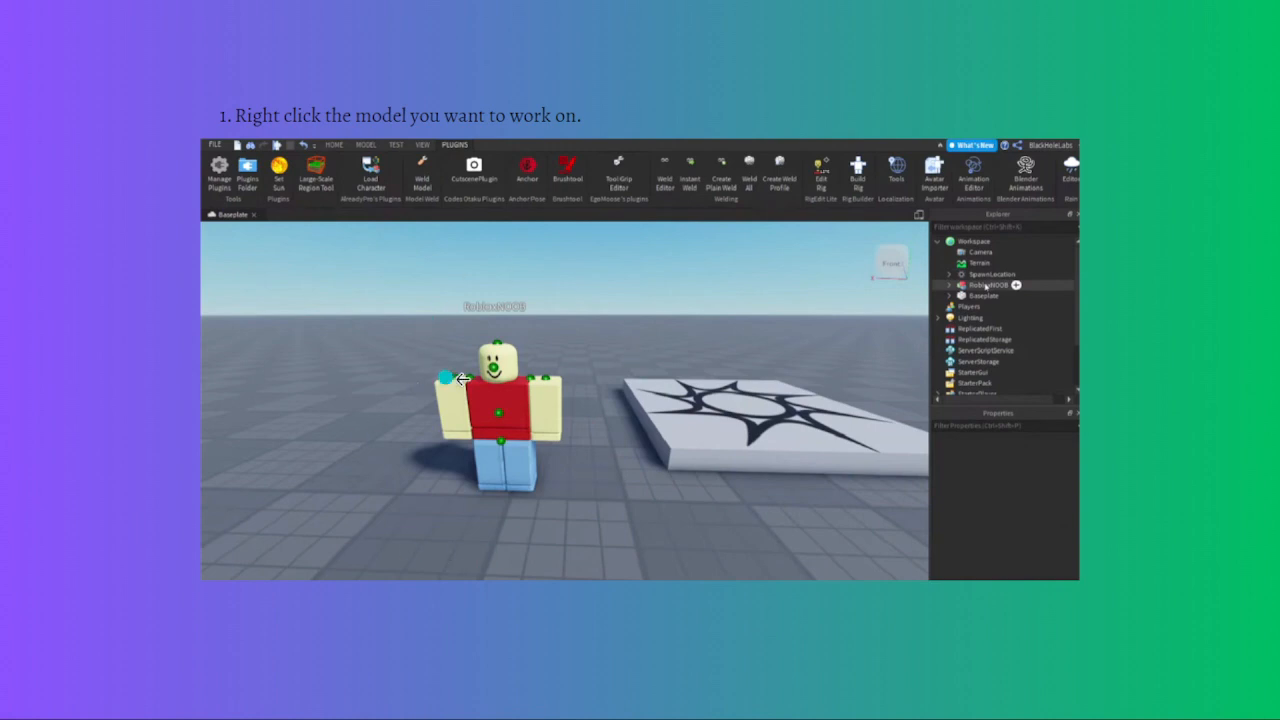
pyautogui.moveTo(500, 270)
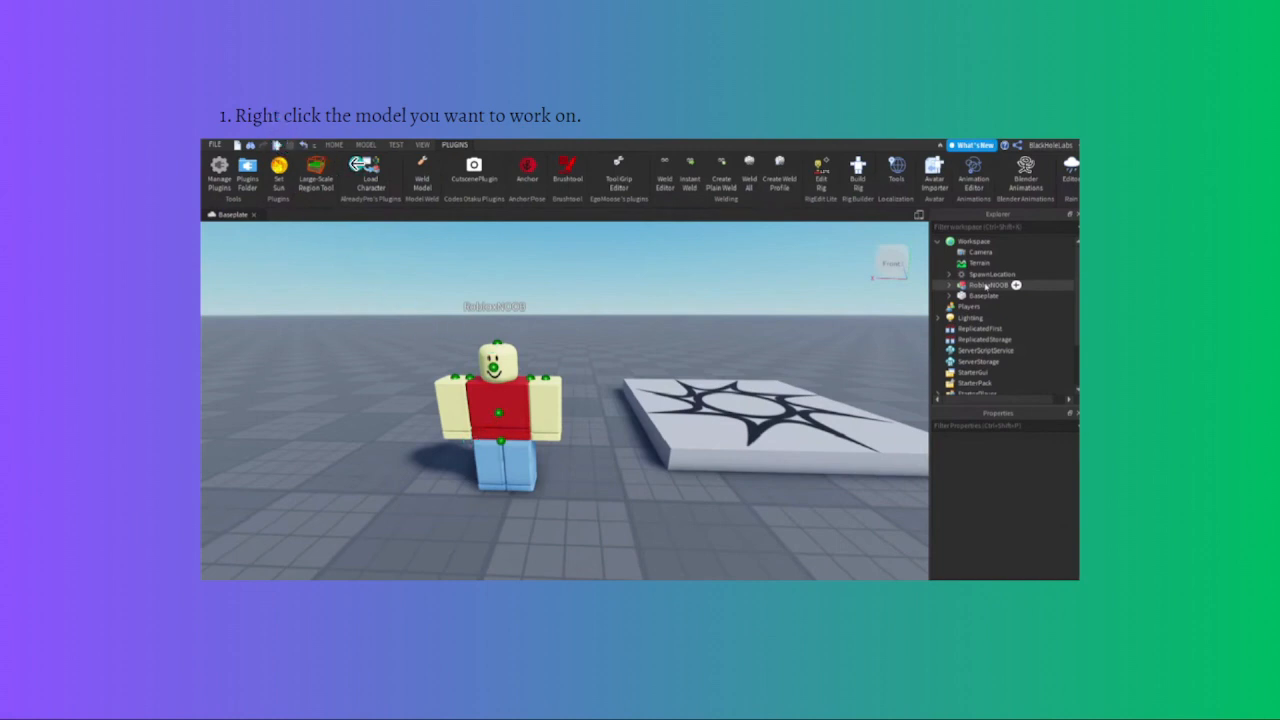
pyautogui.moveTo(1216, 204)
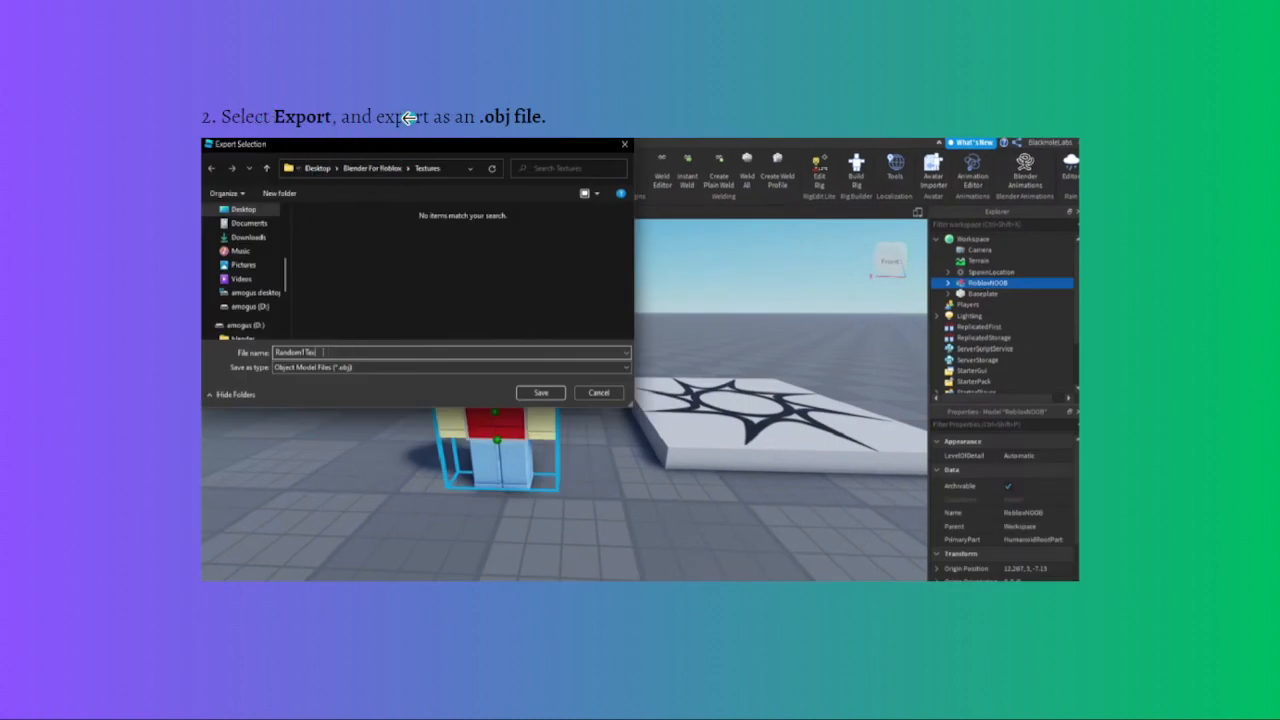
pyautogui.moveTo(444, 144)
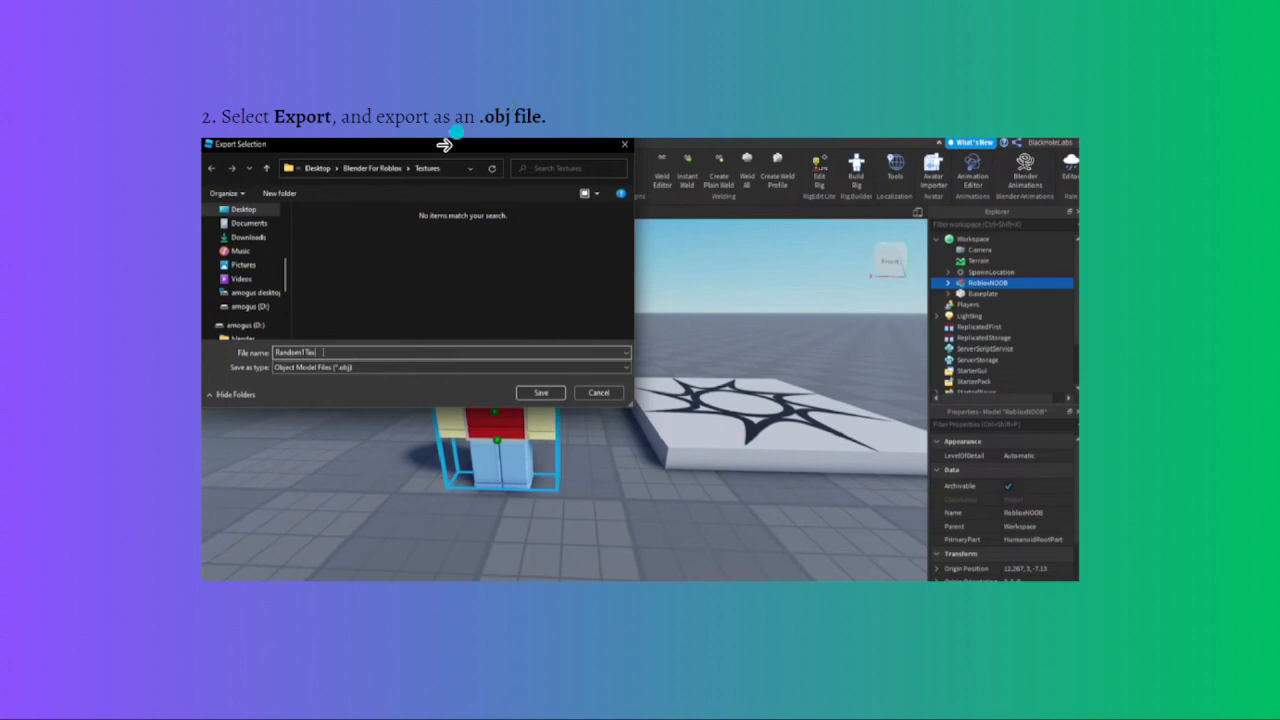
pyautogui.moveTo(470, 144)
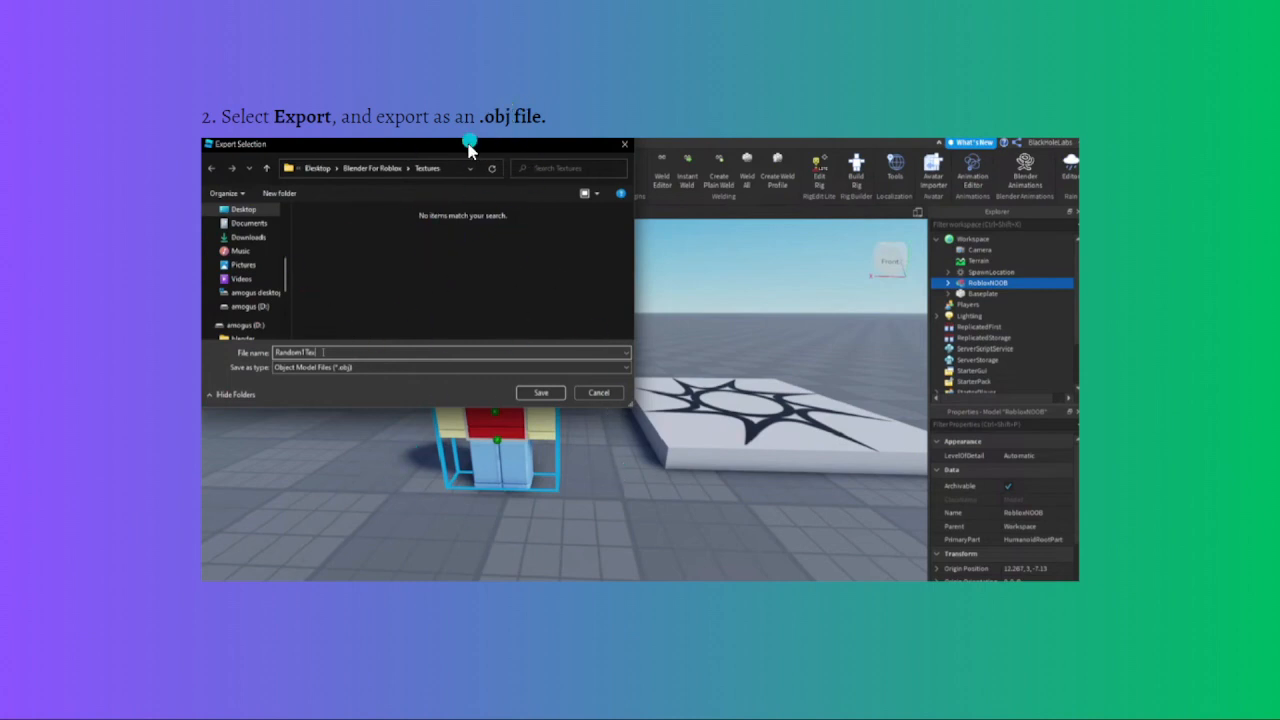
pyautogui.moveTo(536, 136)
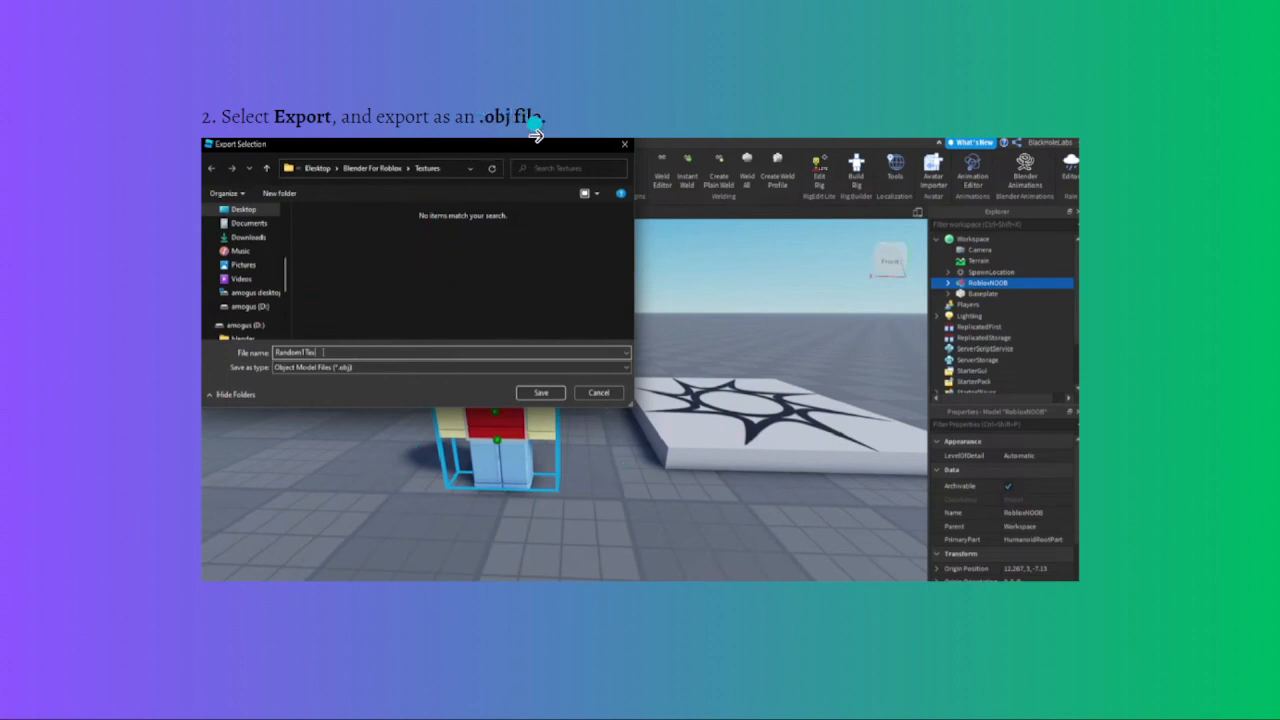
pyautogui.moveTo(550, 100)
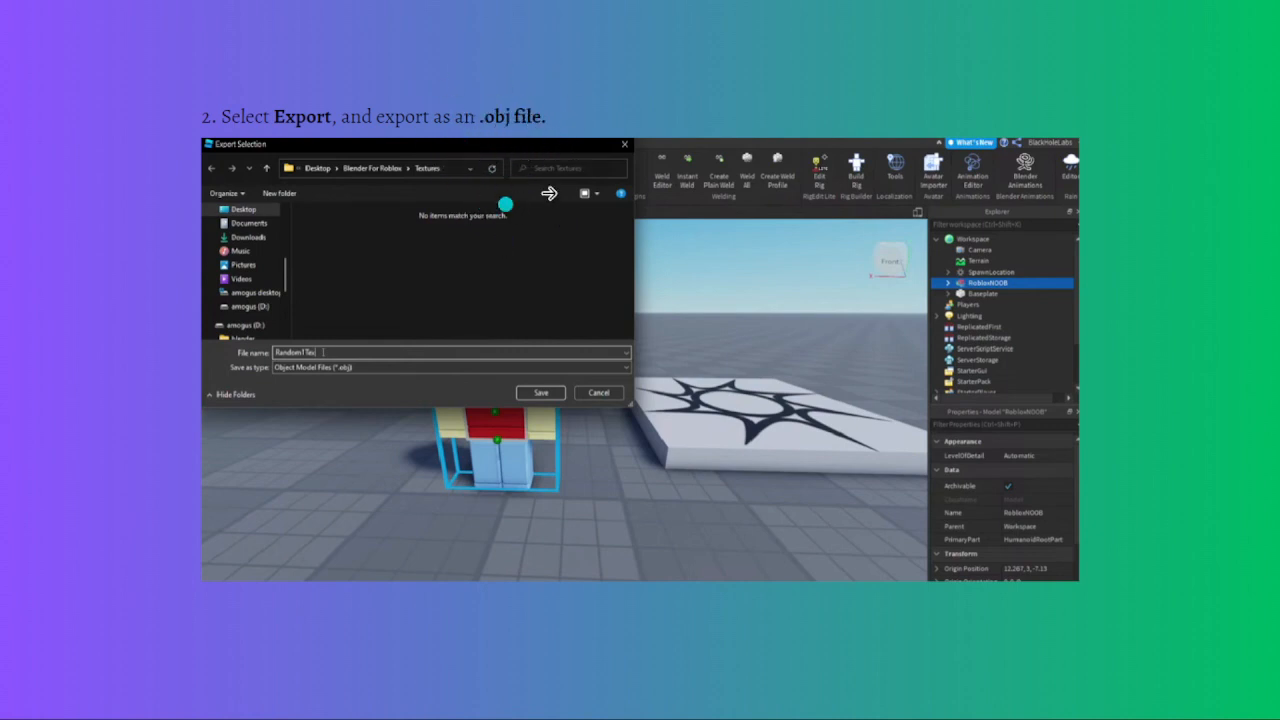
pyautogui.moveTo(460, 236)
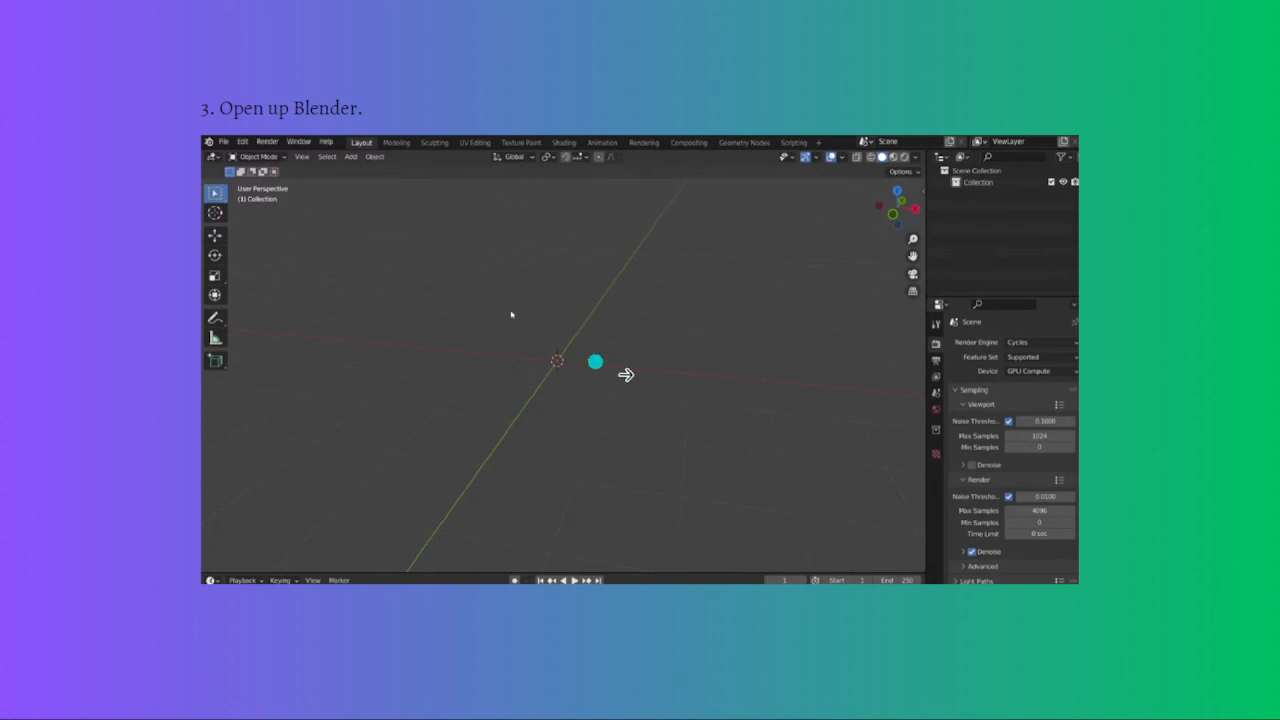
# - Bring up Blender's Import submenu listing the importable file formats
pyautogui.click(222, 162)
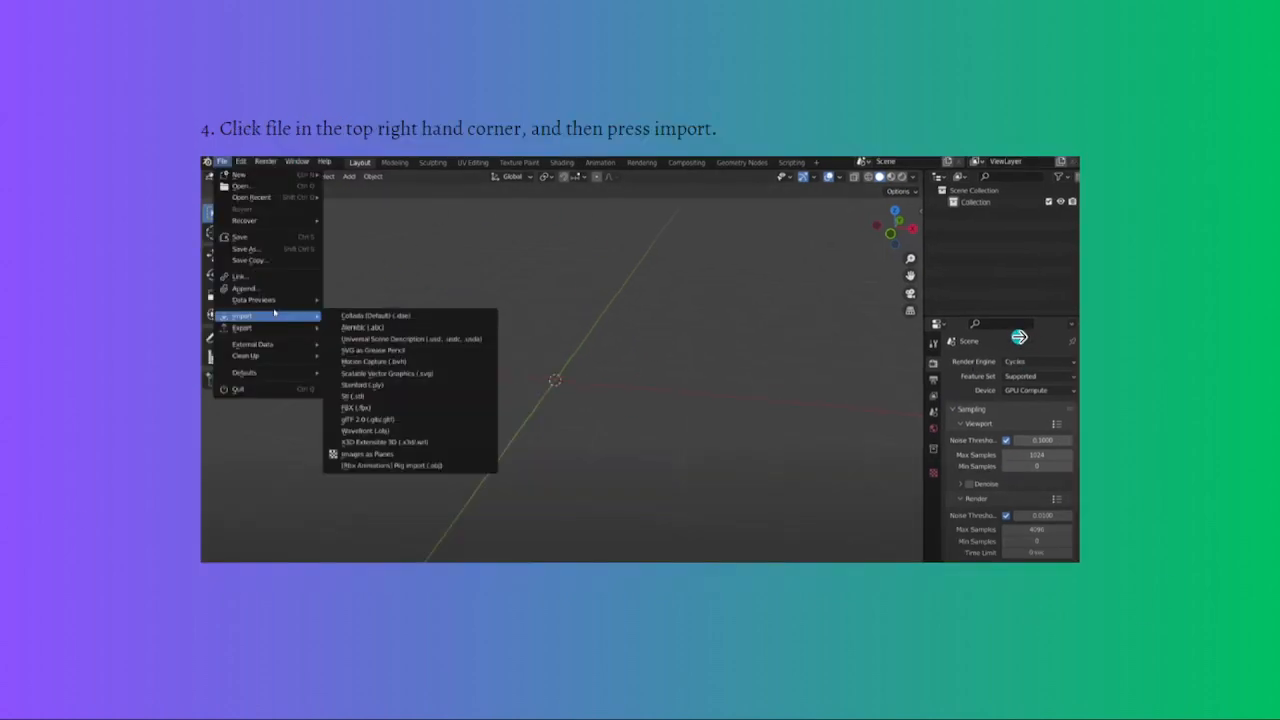
pyautogui.moveTo(376, 144)
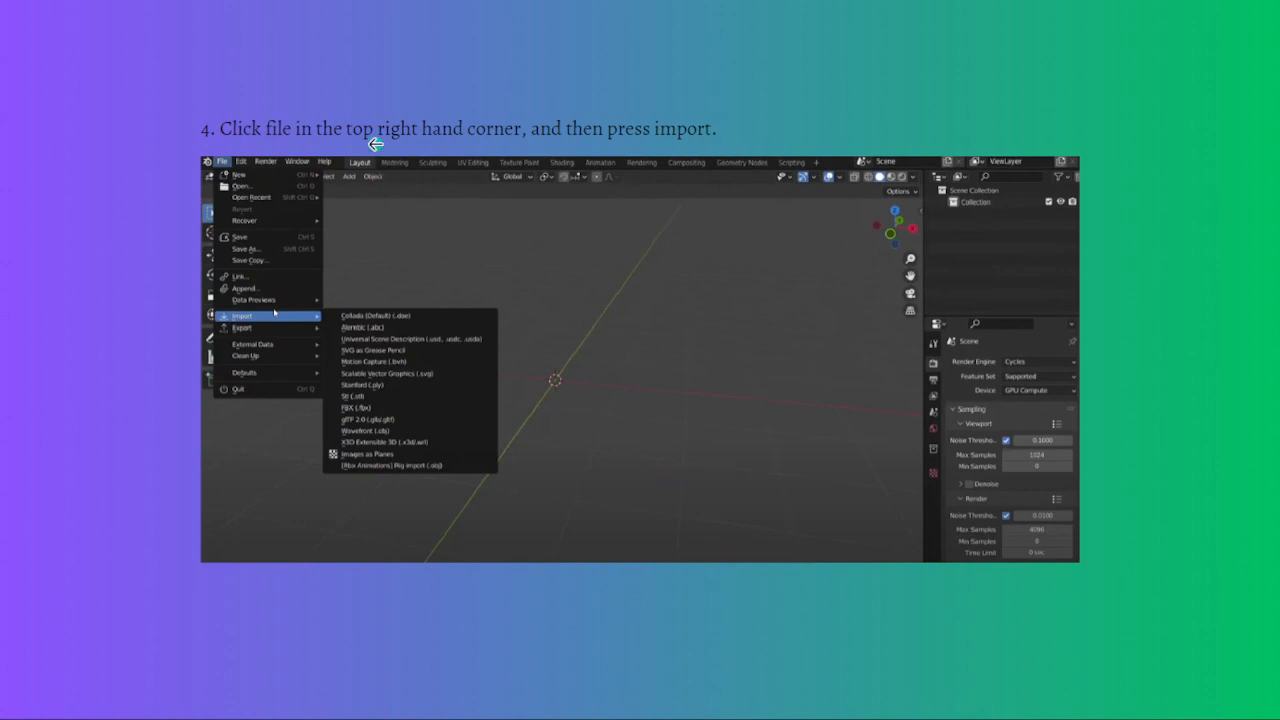
pyautogui.moveTo(336, 162)
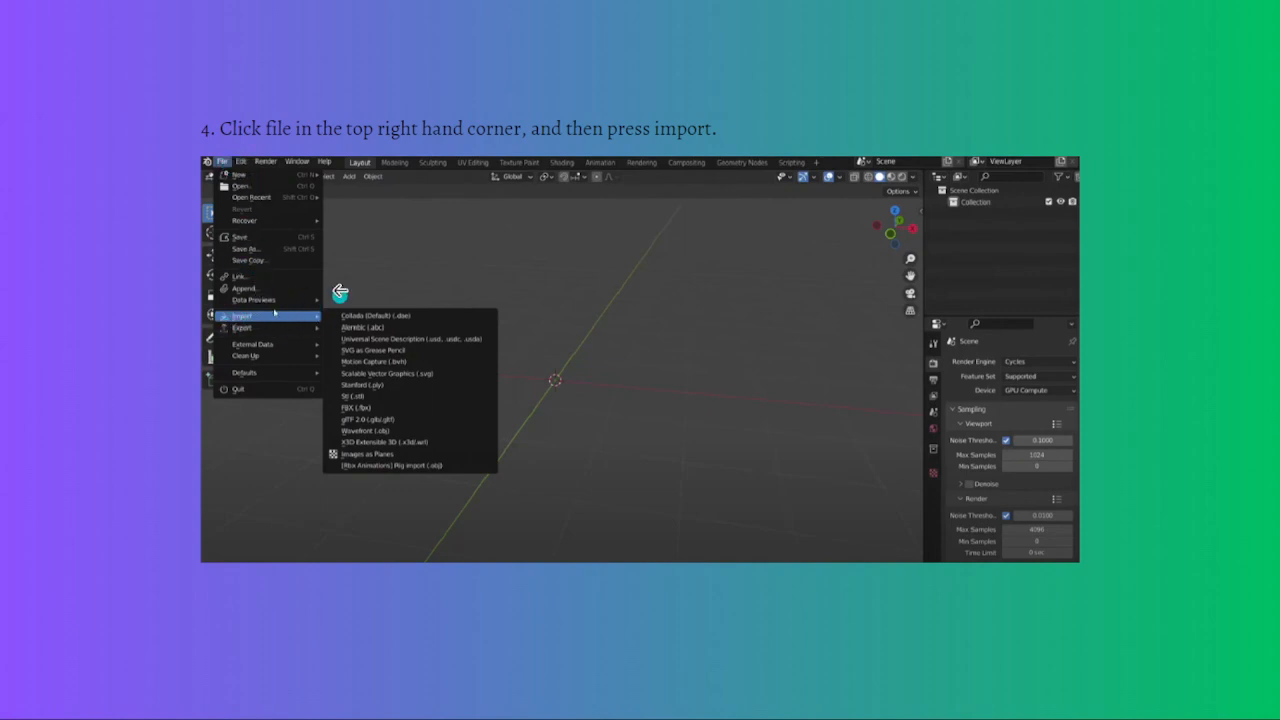
# - Choose Wavefront (.obj) import, landing in the Blender For Roblox Textures folder with the exported model selected
pyautogui.click(364, 432)
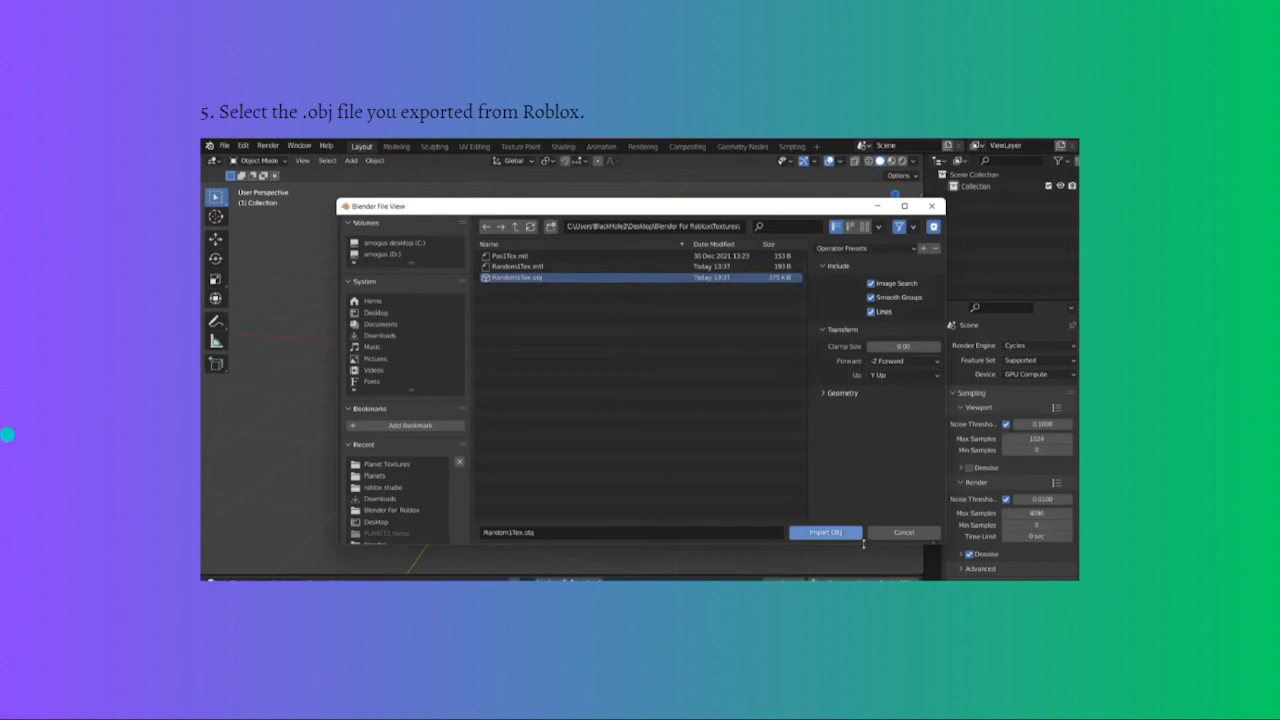
pyautogui.moveTo(396, 132)
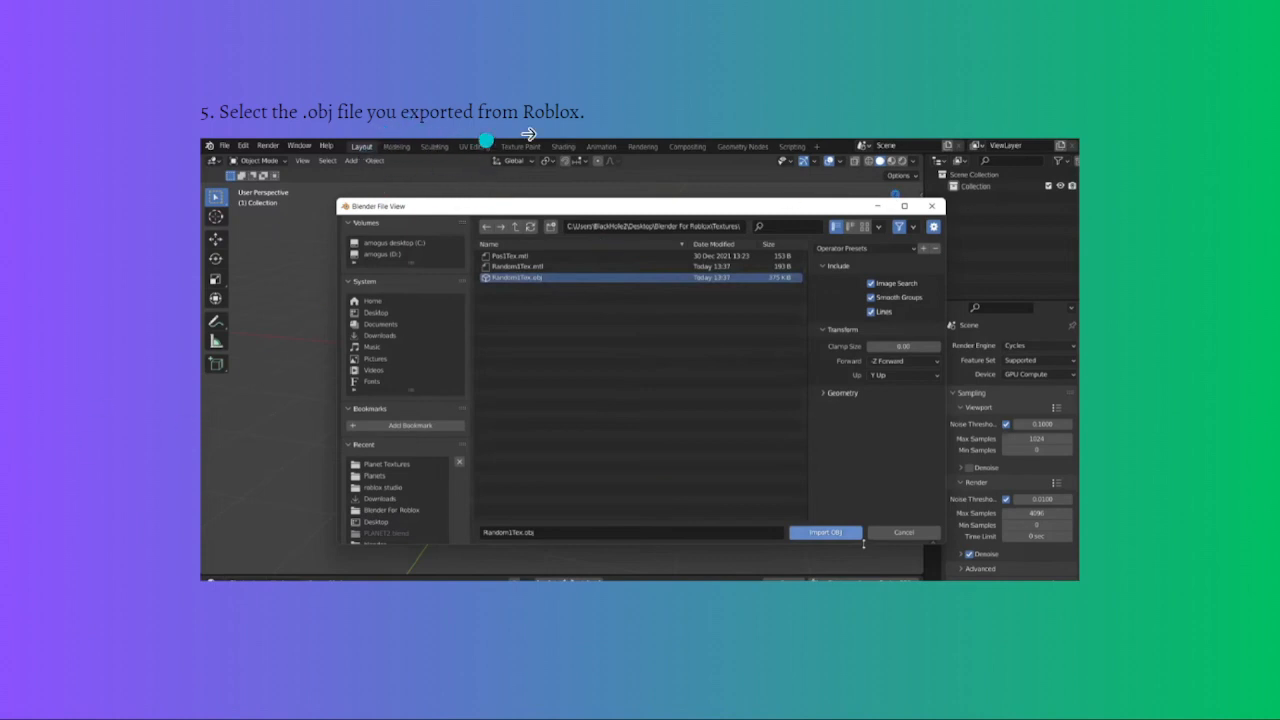
pyautogui.moveTo(560, 492)
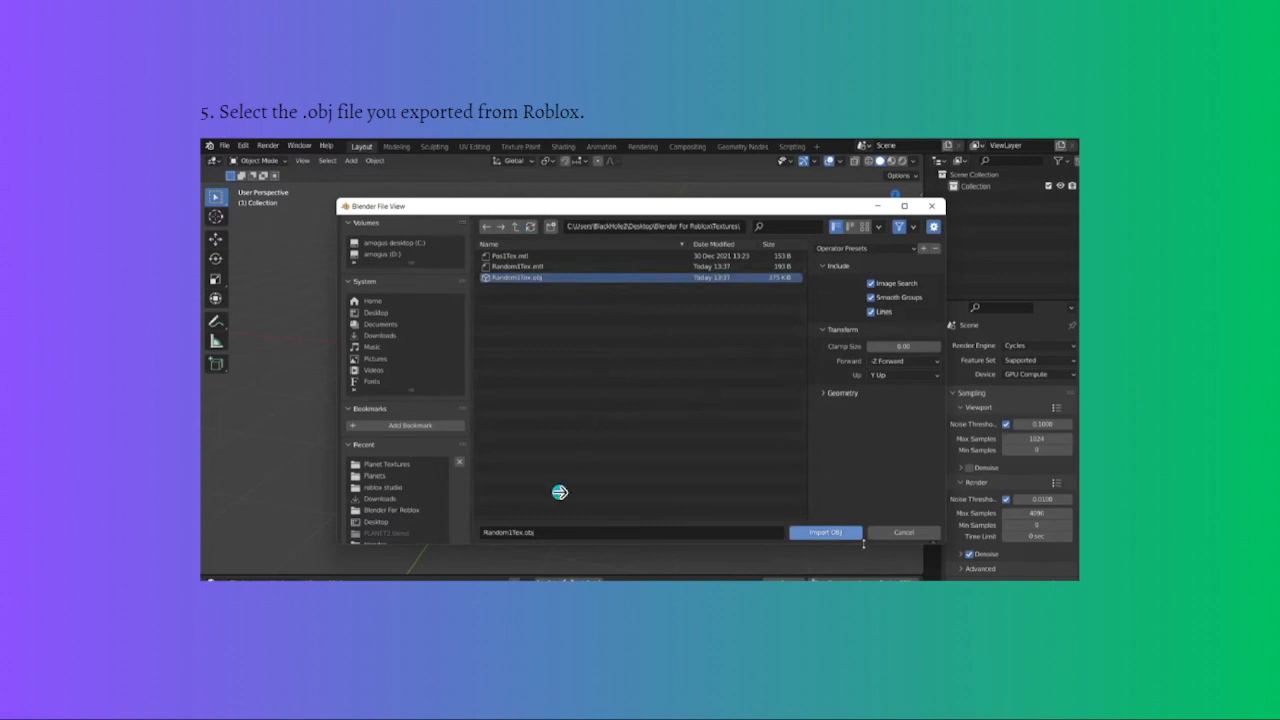
pyautogui.moveTo(388, 324)
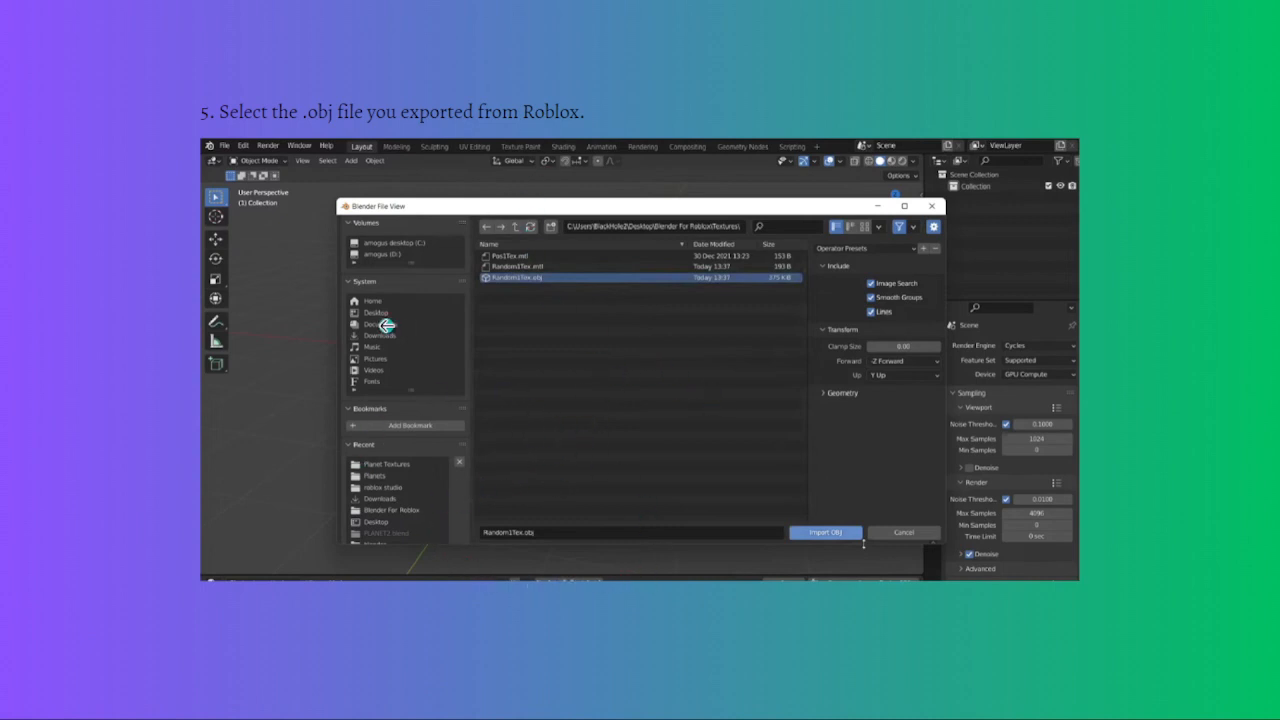
pyautogui.moveTo(462, 324)
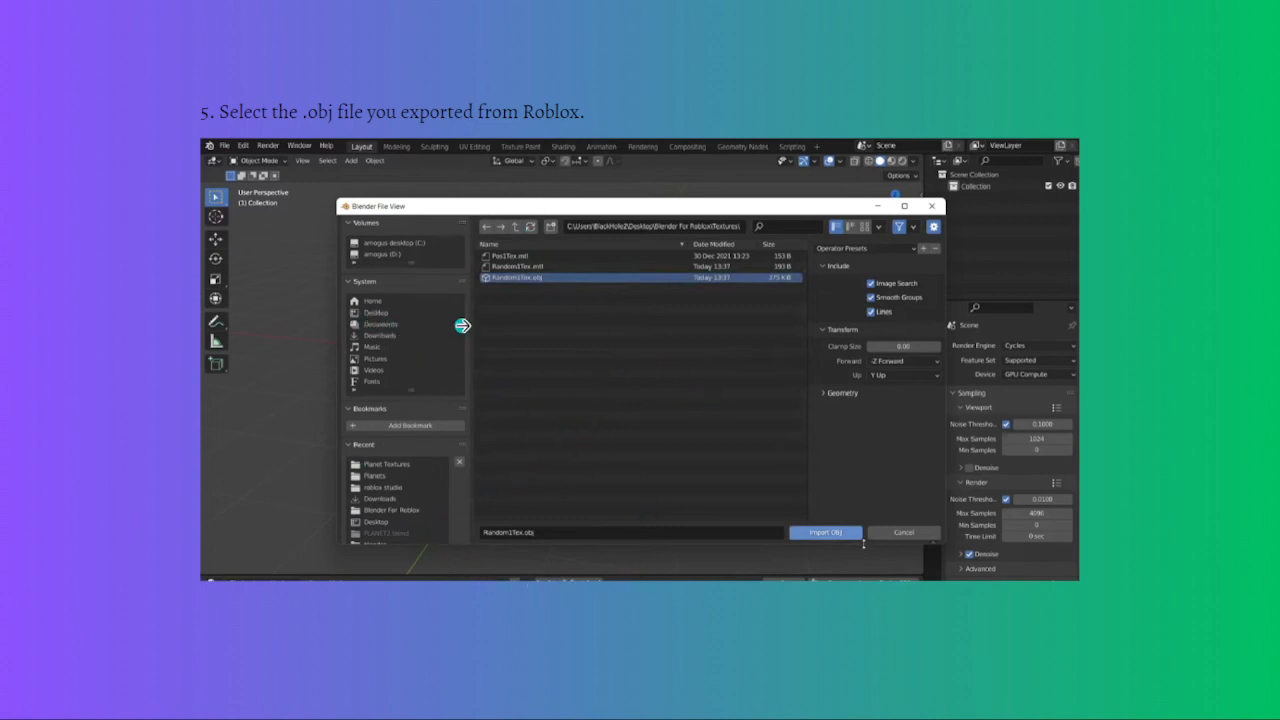
pyautogui.moveTo(462, 324)
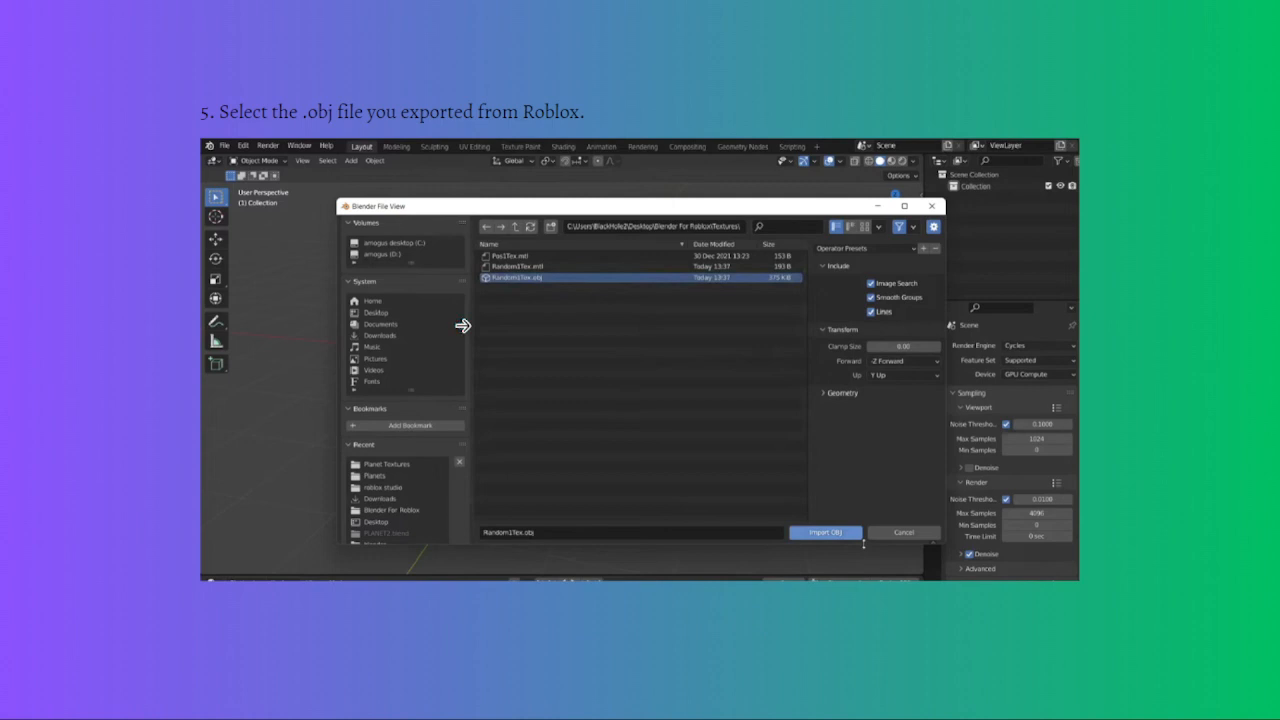